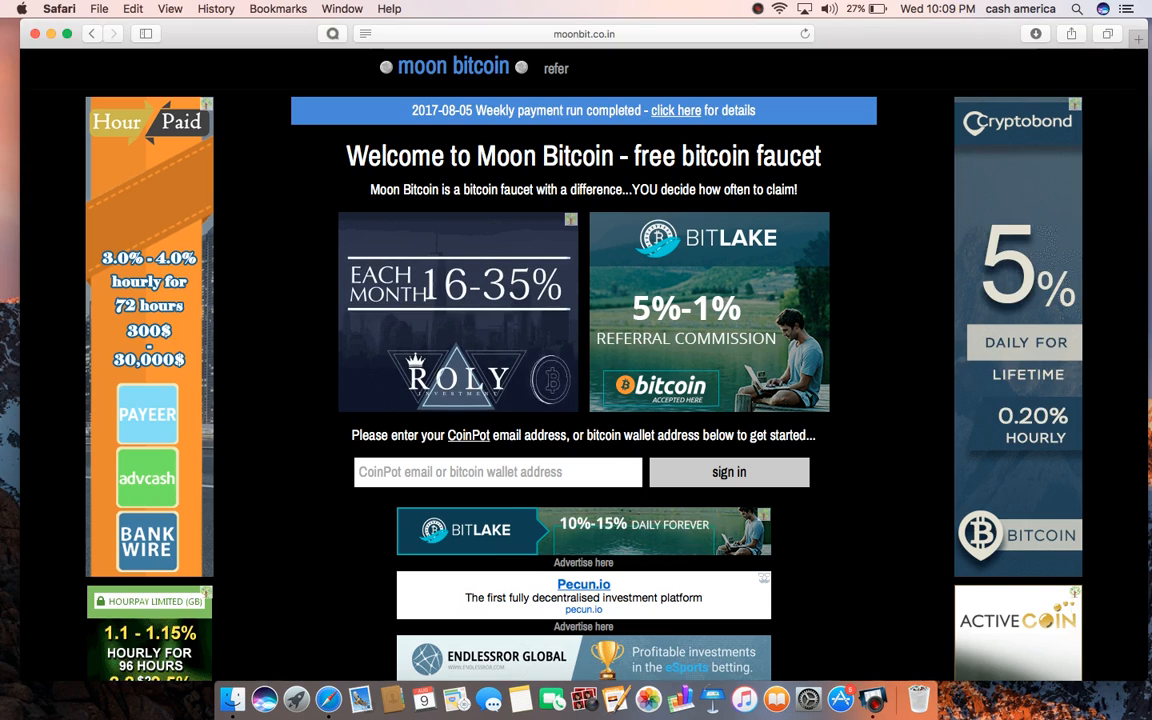
# Review the Moon Bitcoin page and the weekly payment run details before signing in.
pyautogui.scroll(-3)
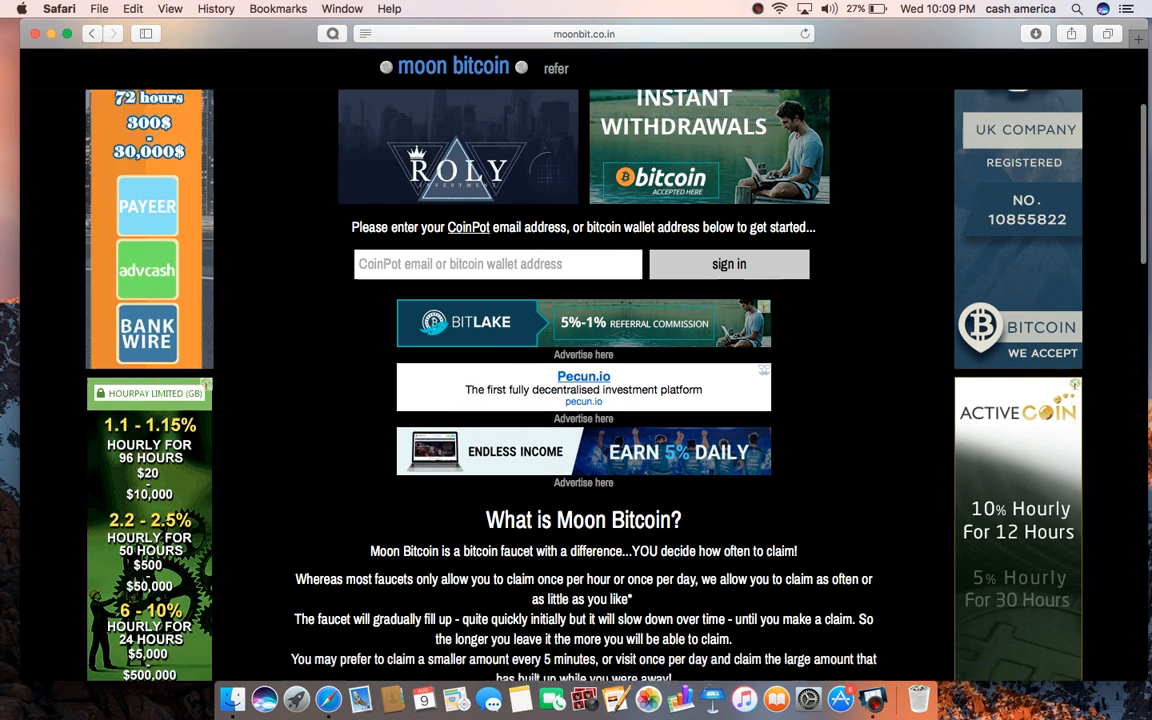
pyautogui.scroll(-3)
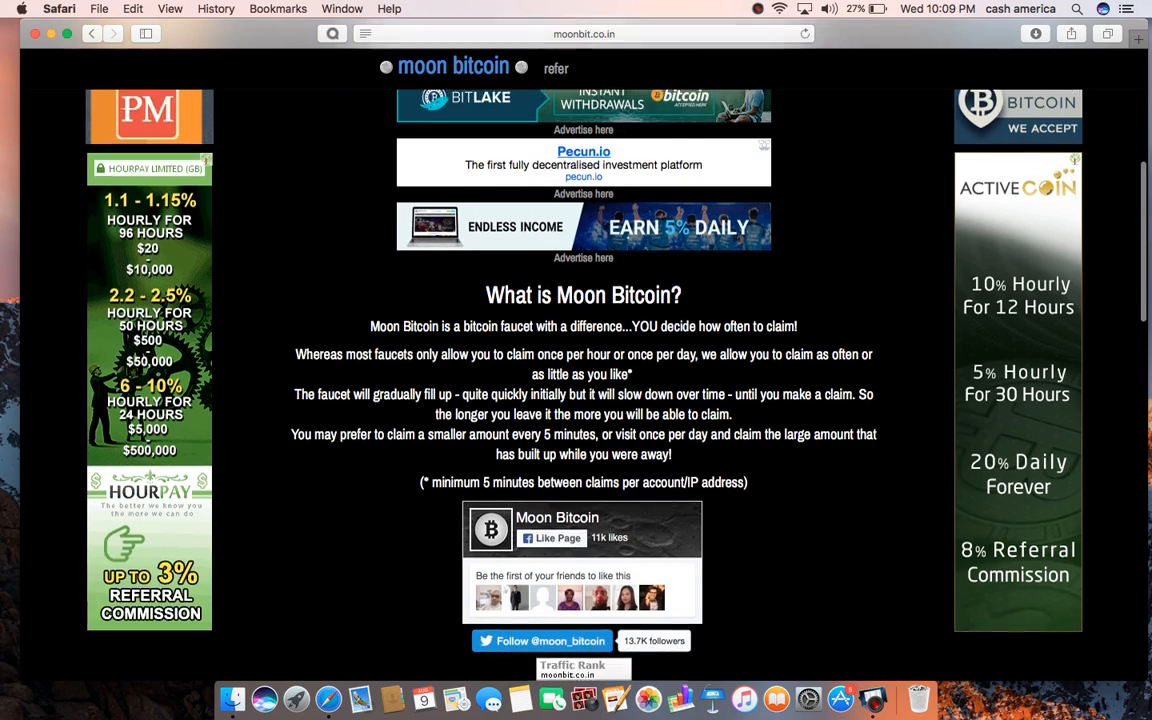
pyautogui.scroll(-3)
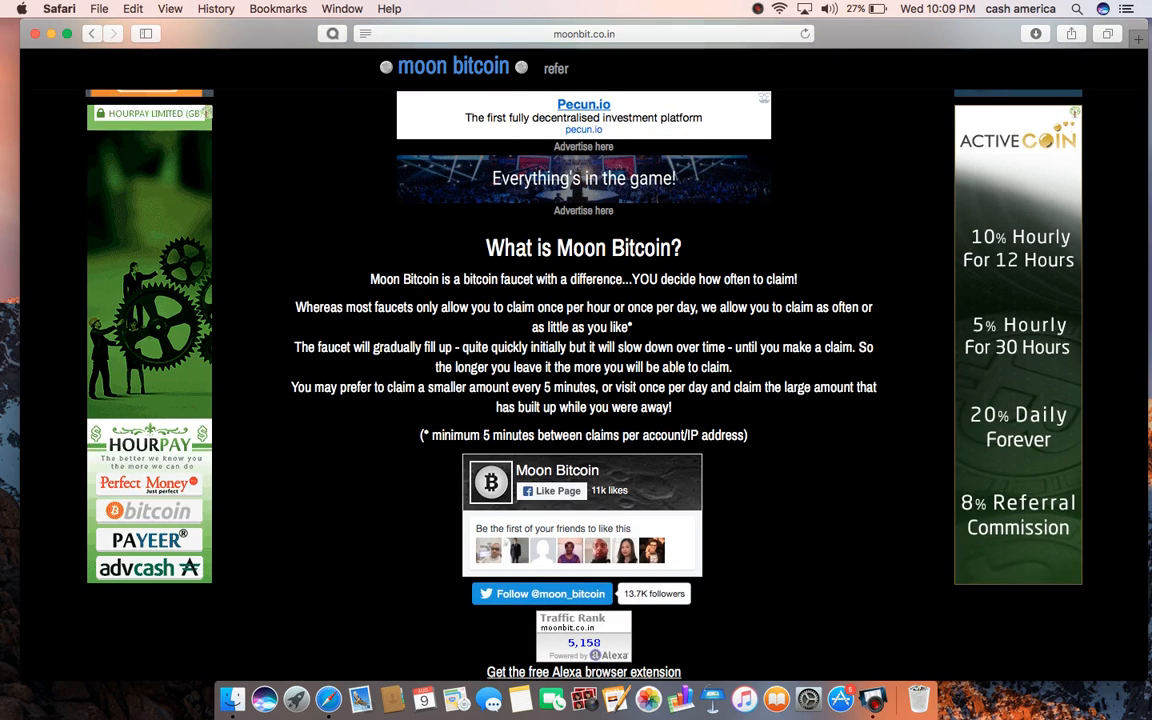
pyautogui.scroll(-3)
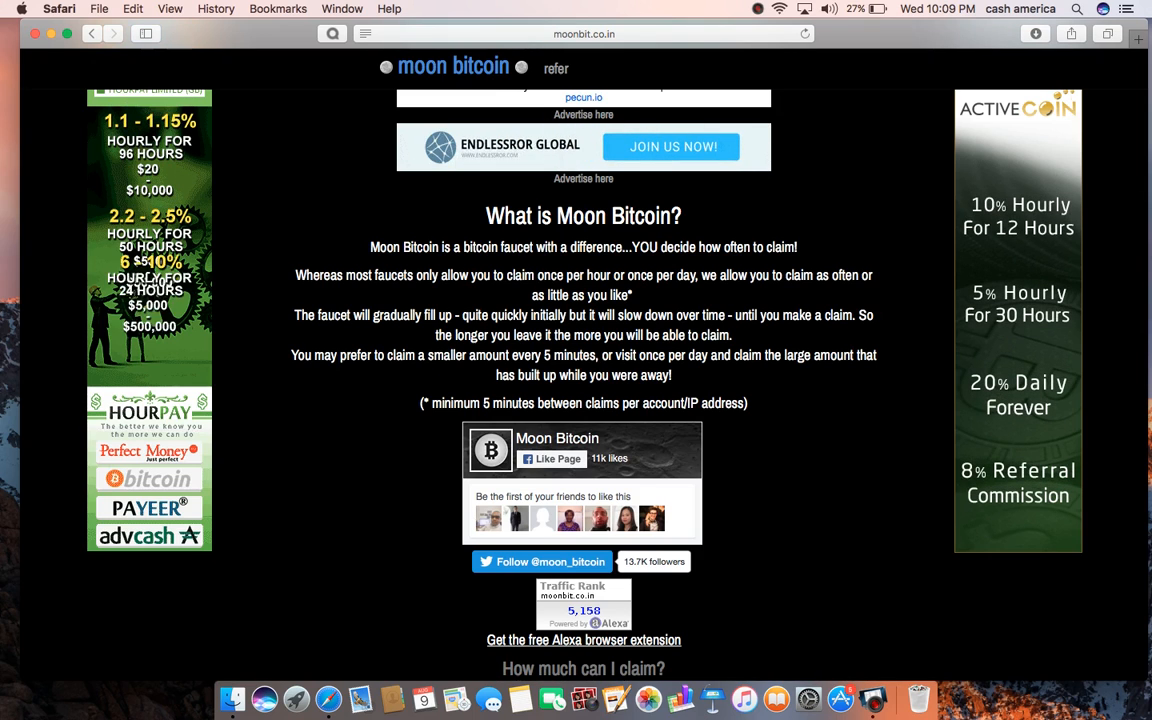
pyautogui.scroll(-3)
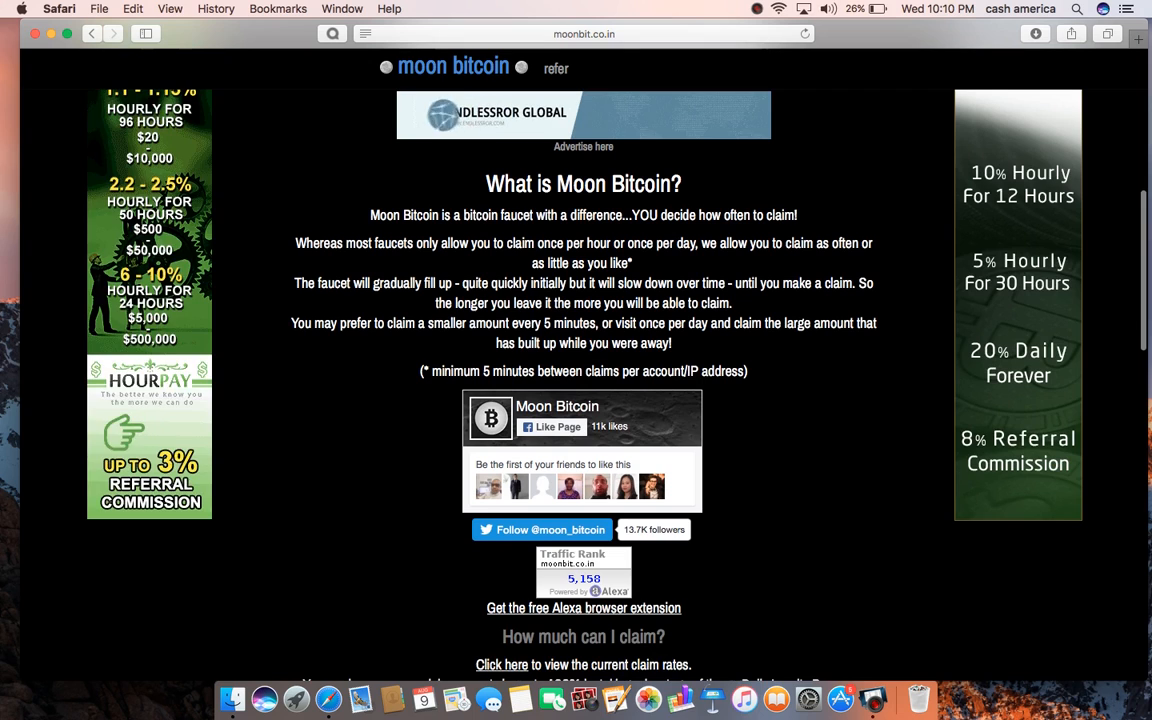
pyautogui.scroll(-3)
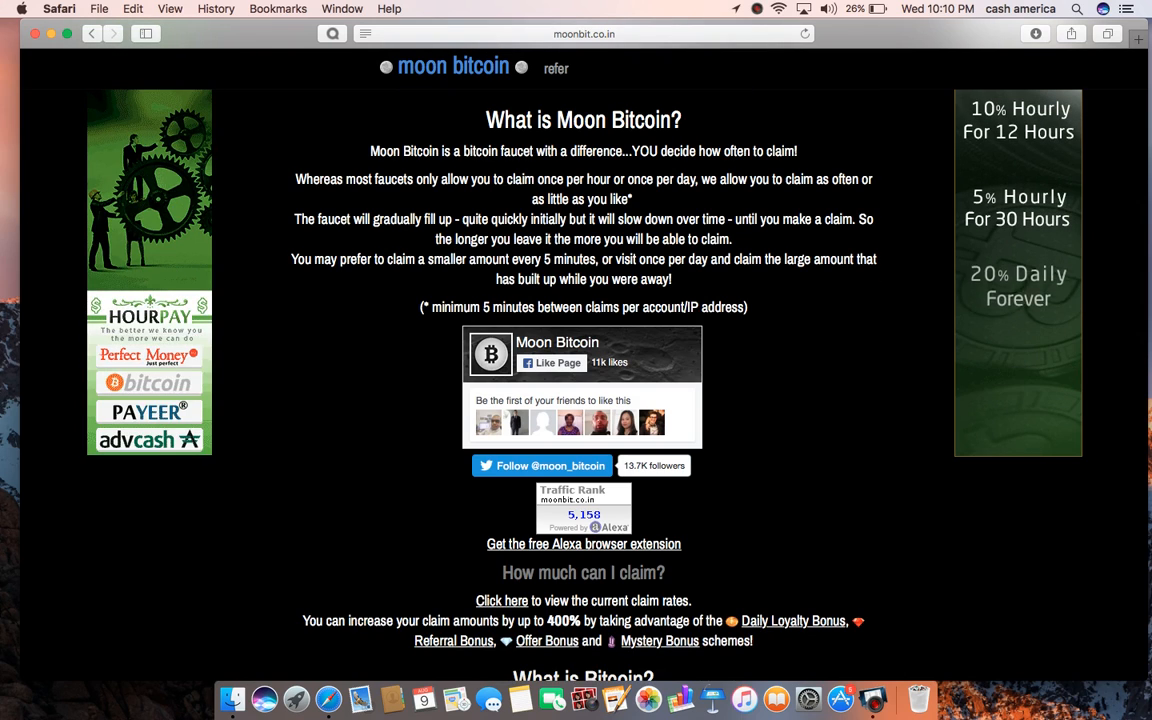
pyautogui.scroll(-3)
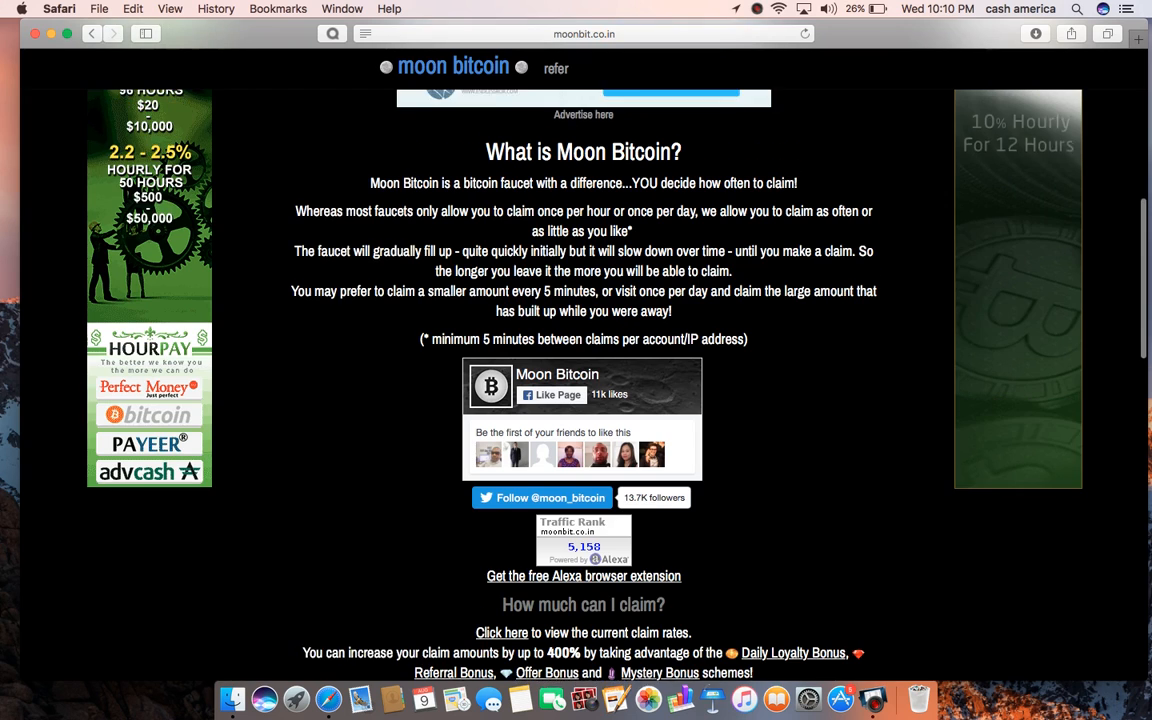
pyautogui.scroll(3)
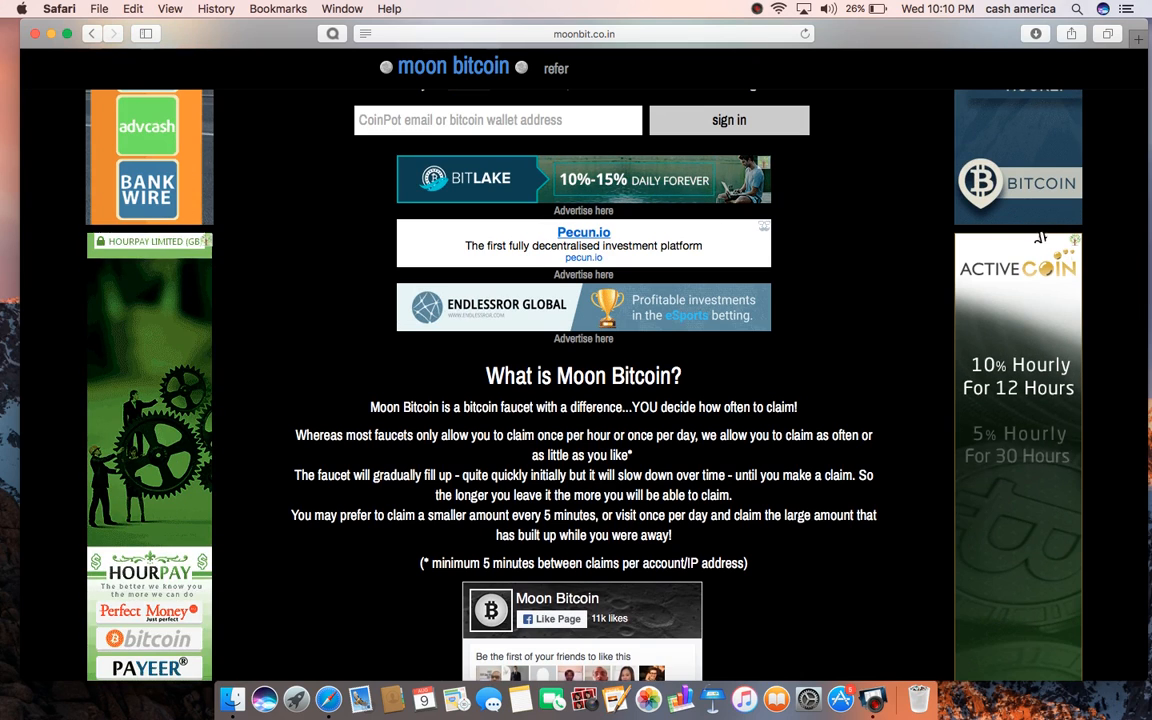
pyautogui.scroll(3)
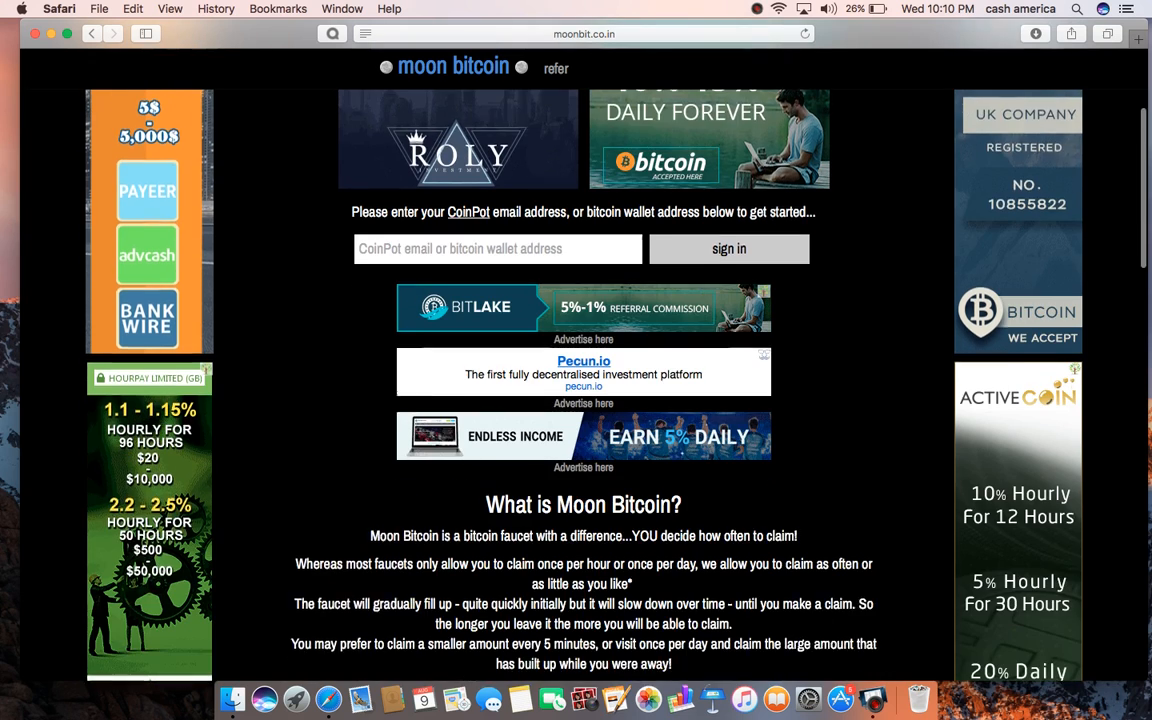
pyautogui.scroll(3)
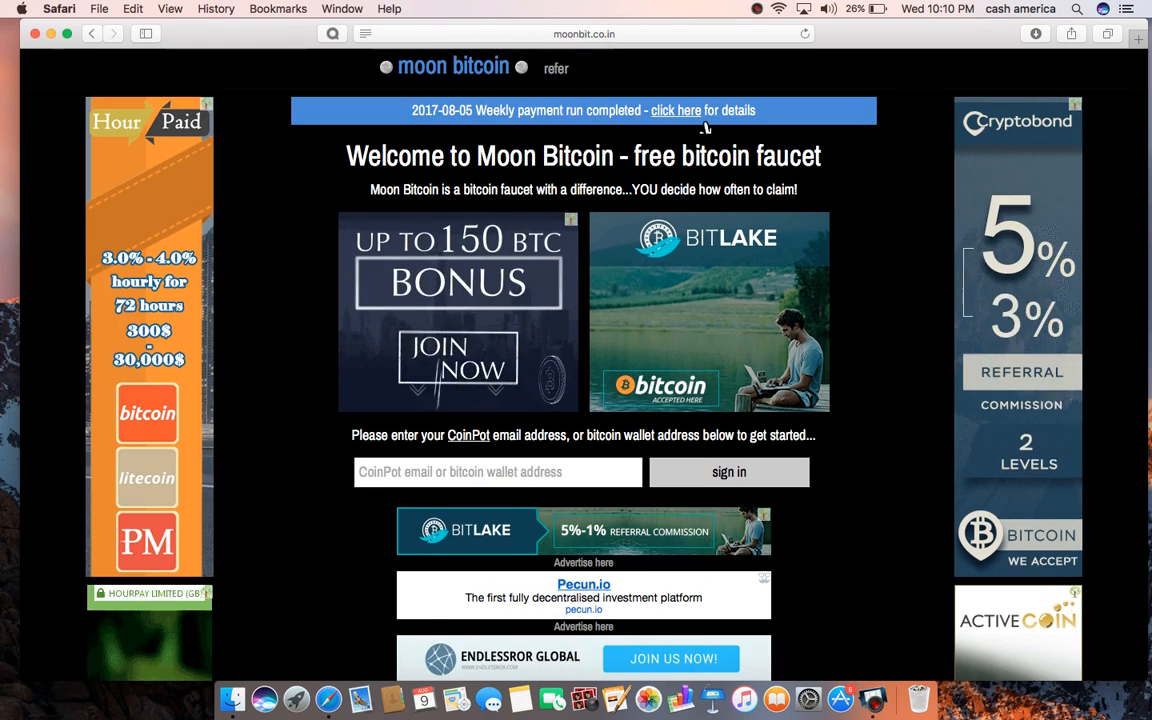
pyautogui.click(676, 110)
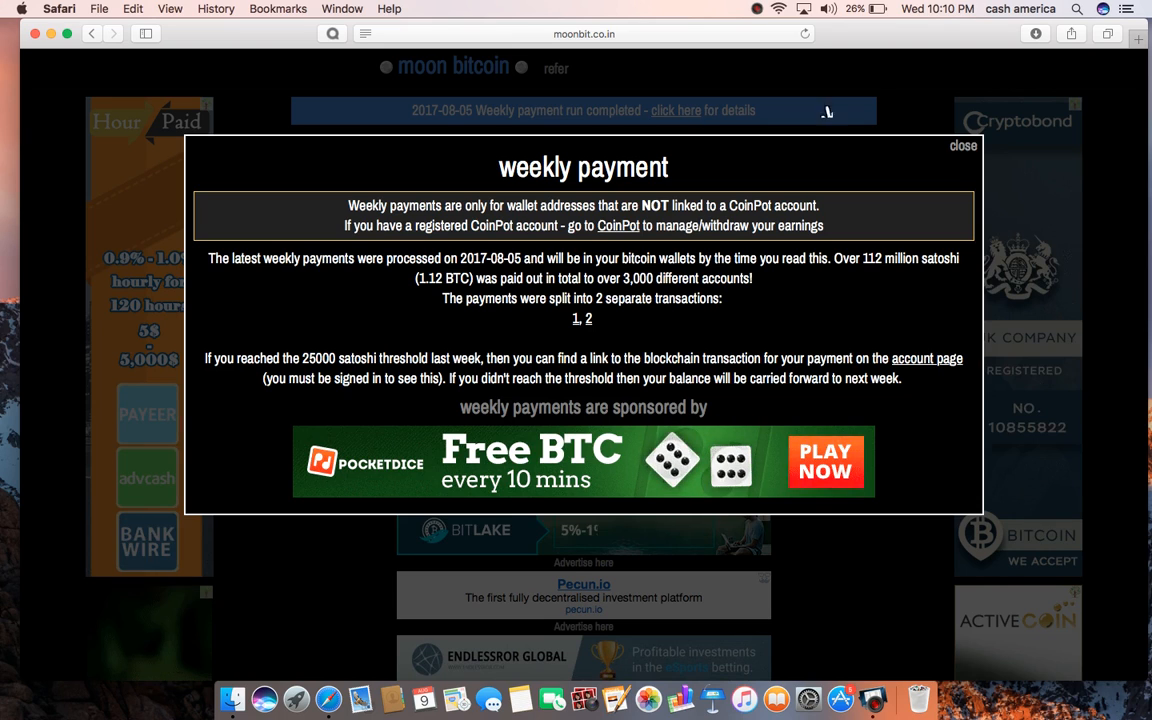
pyautogui.click(962, 144)
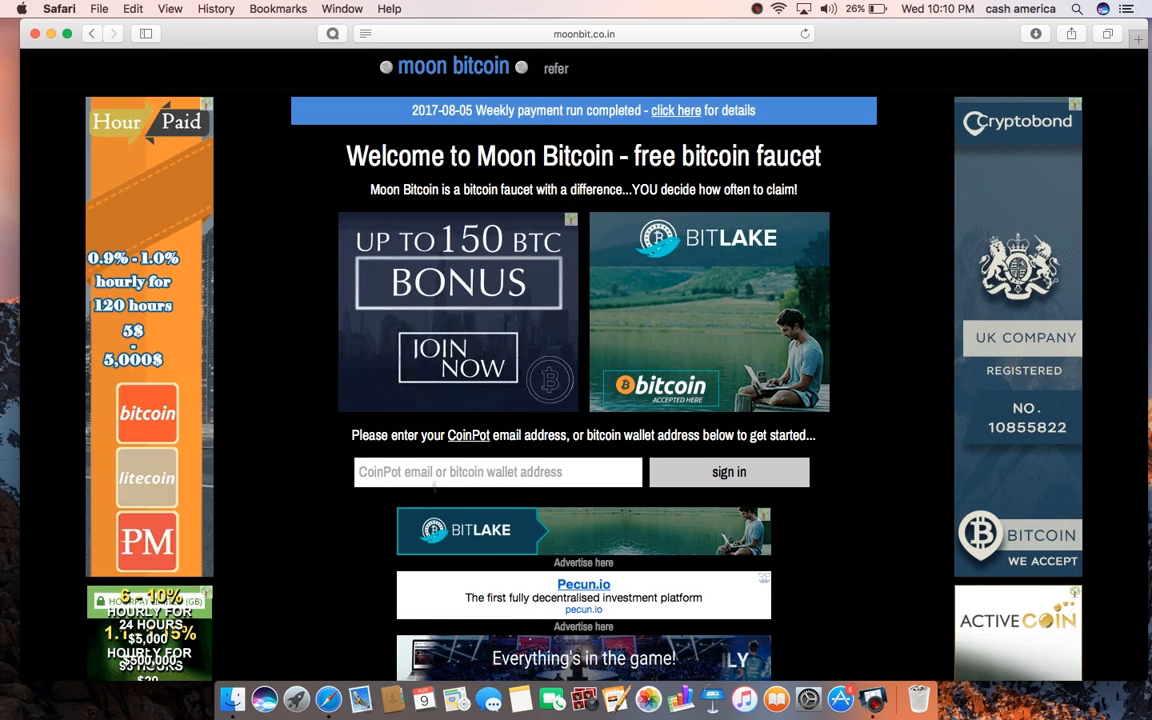
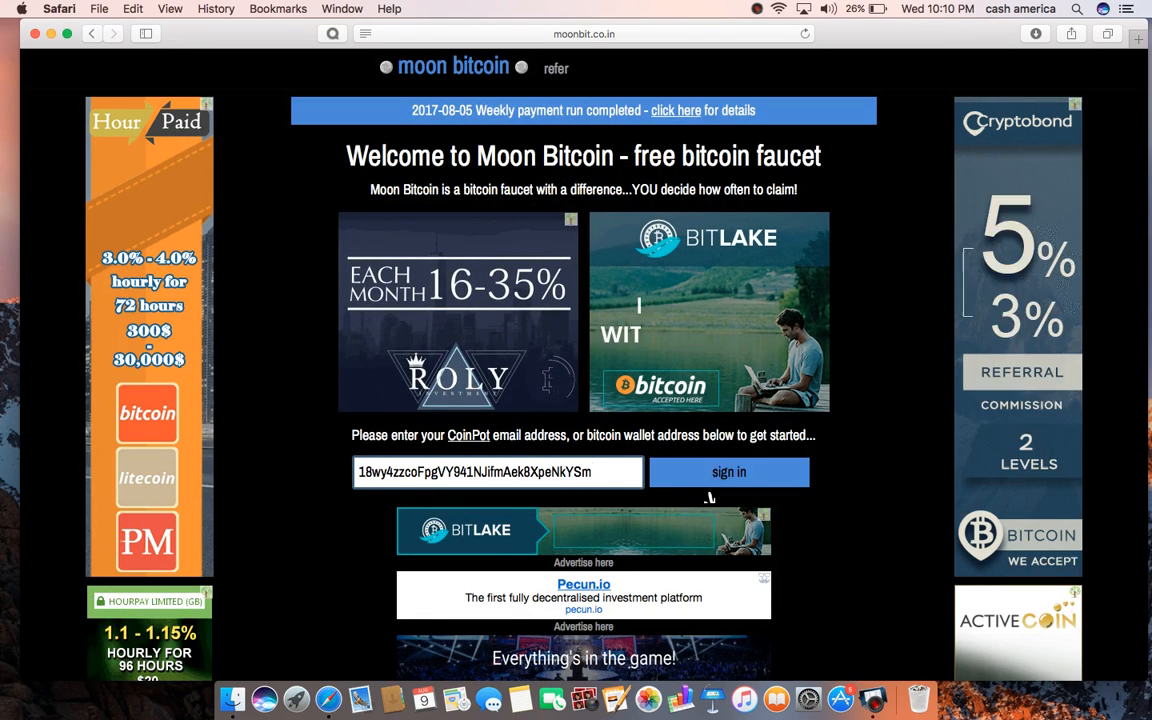
pyautogui.click(728, 472)
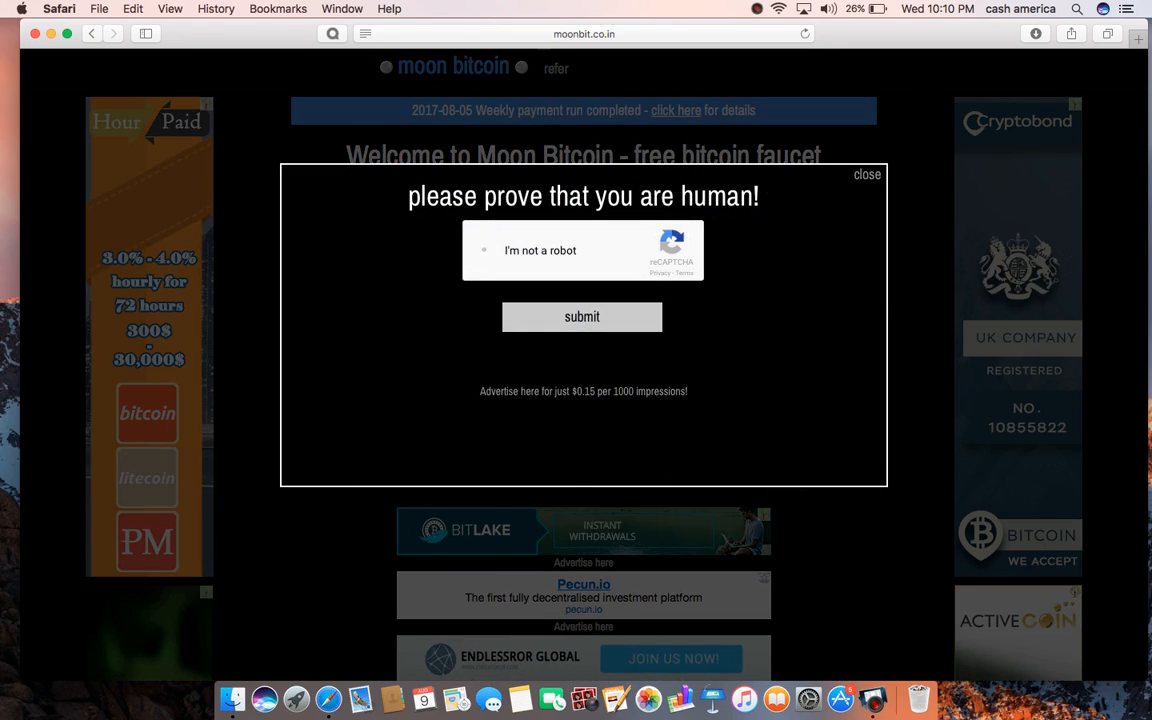
pyautogui.click(484, 250)
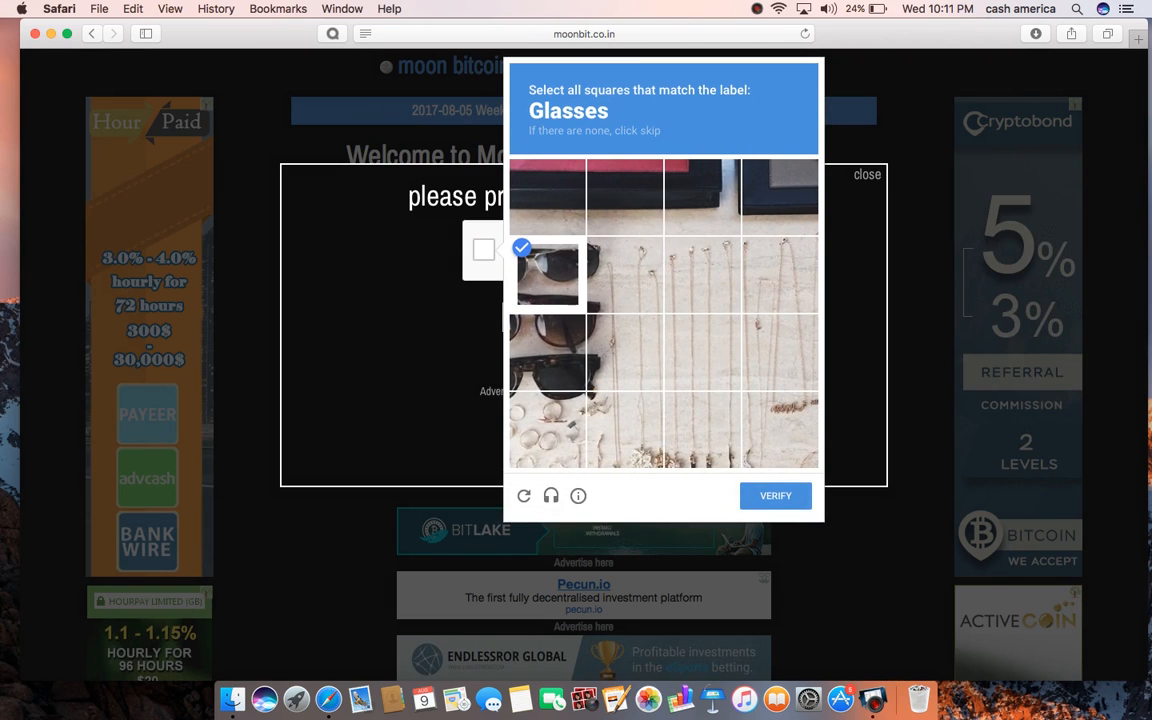
pyautogui.click(776, 496)
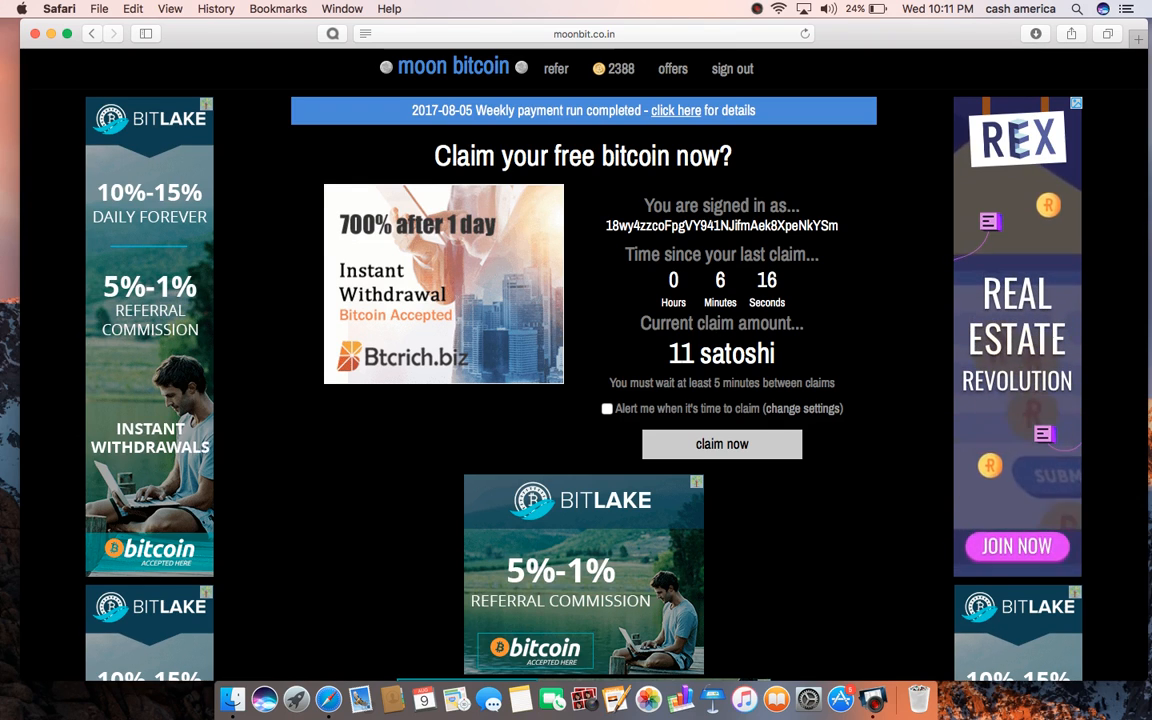
# Check the weekly payment details on the dashboard, now showing 12 satoshi to claim.
pyautogui.scroll(-3)
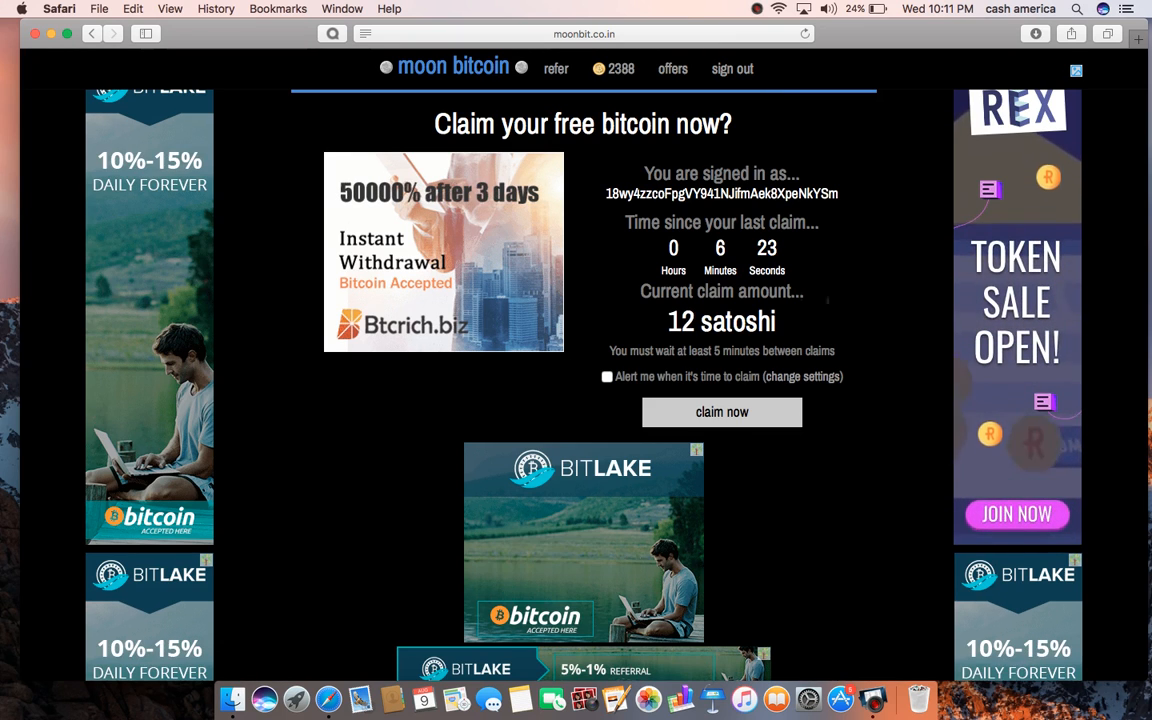
pyautogui.scroll(-3)
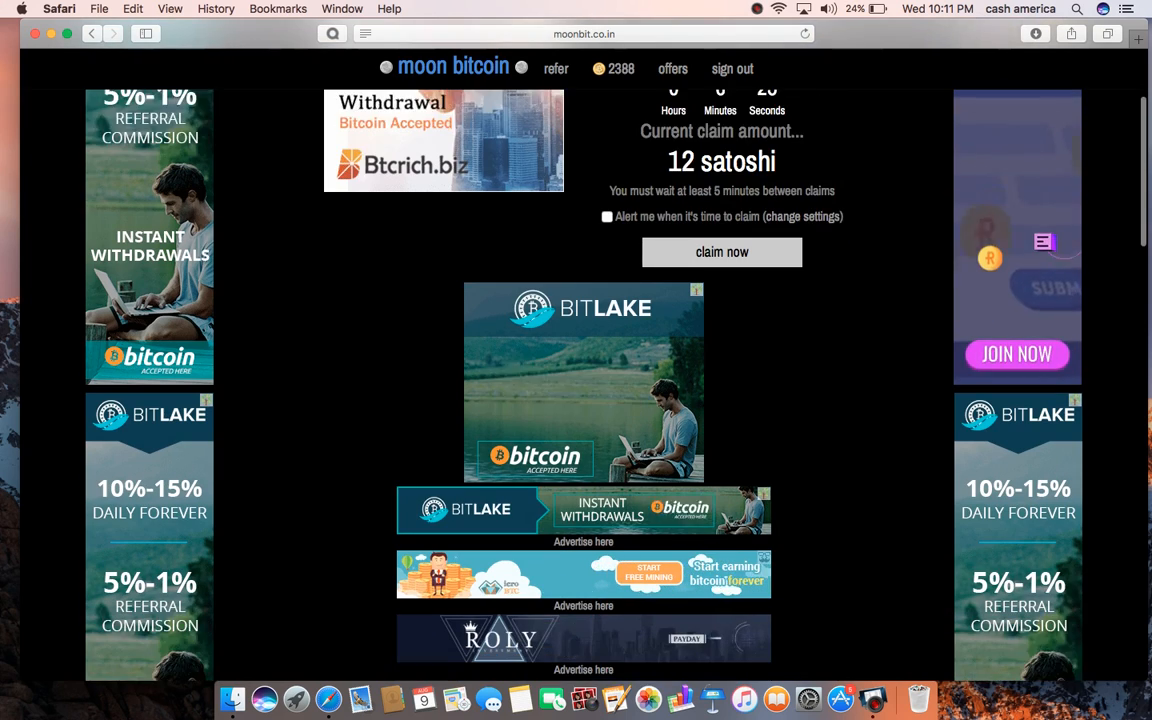
pyautogui.scroll(-3)
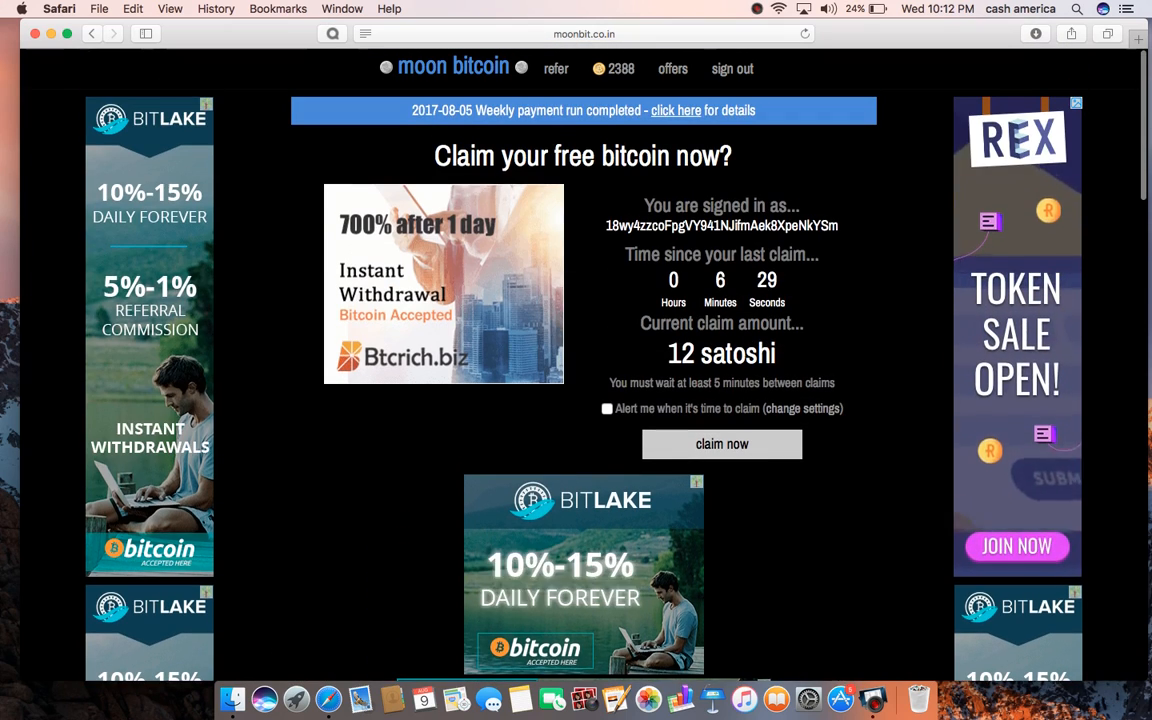
pyautogui.click(676, 110)
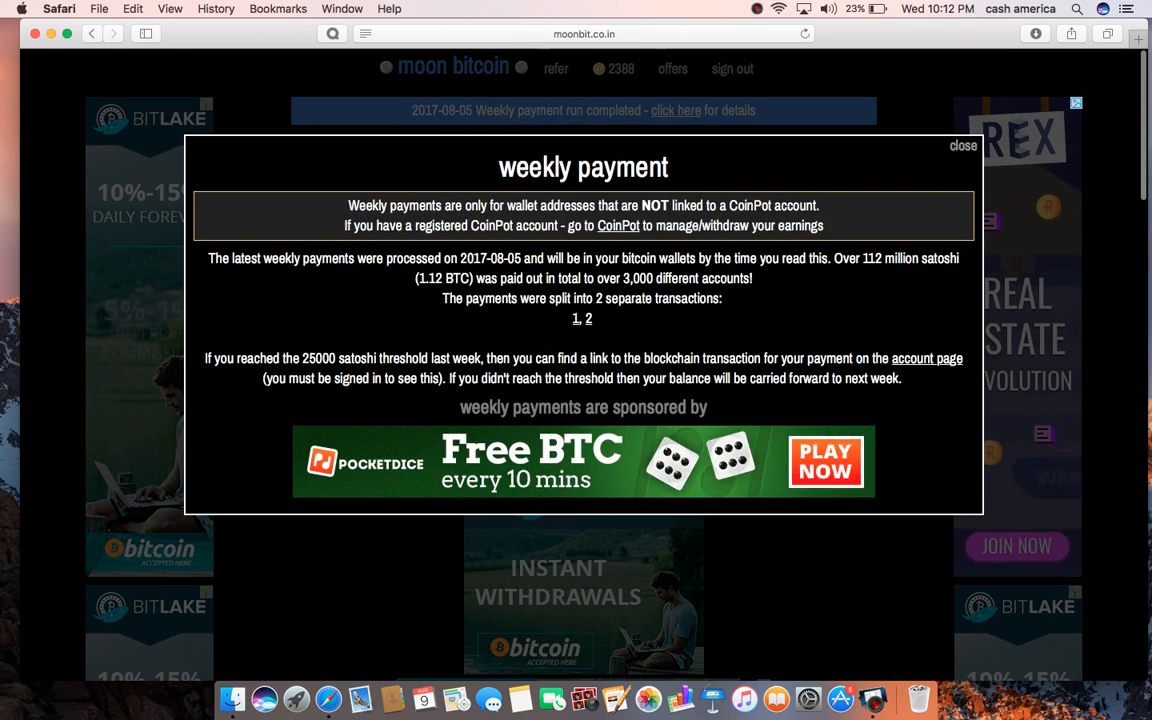
pyautogui.click(962, 144)
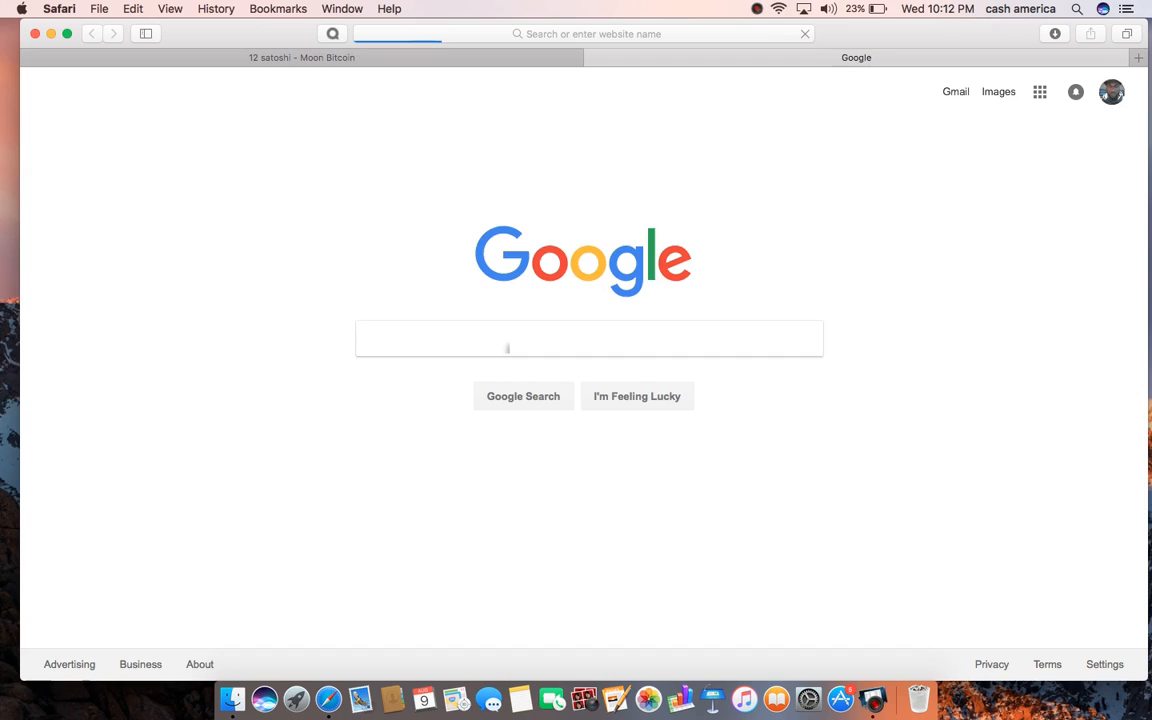
# Go to circle.com in the new tab and reach the Circle sign-in page.
pyautogui.write('circle.com')
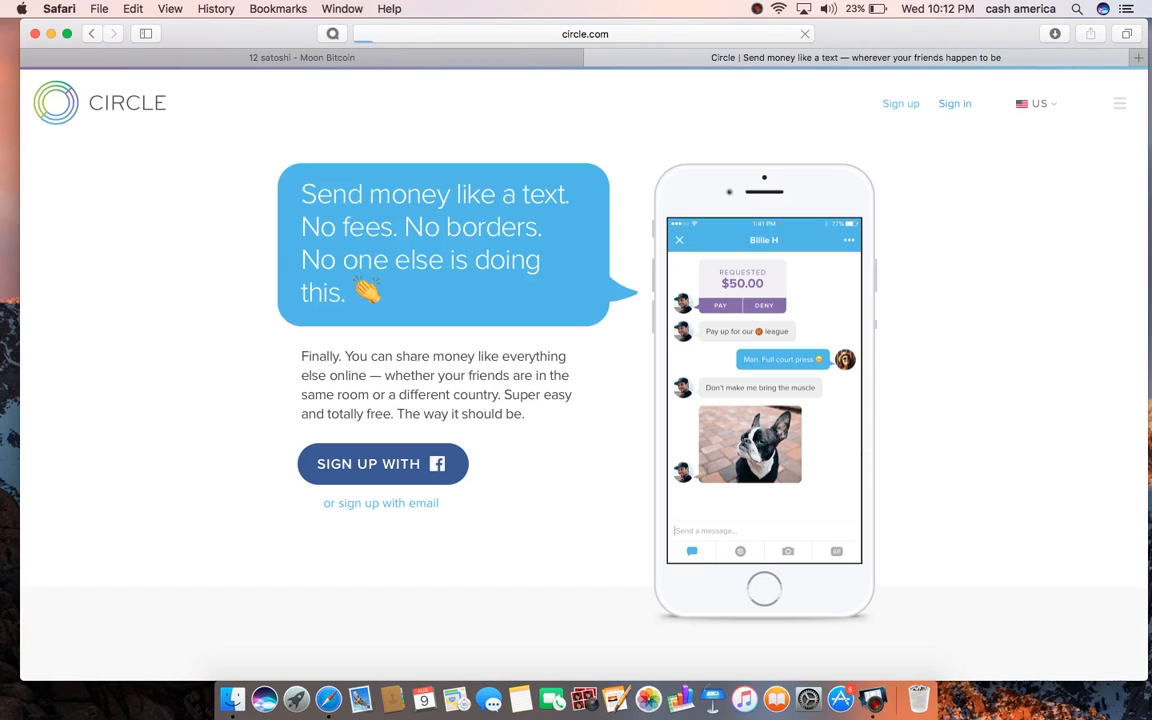
pyautogui.scroll(-3)
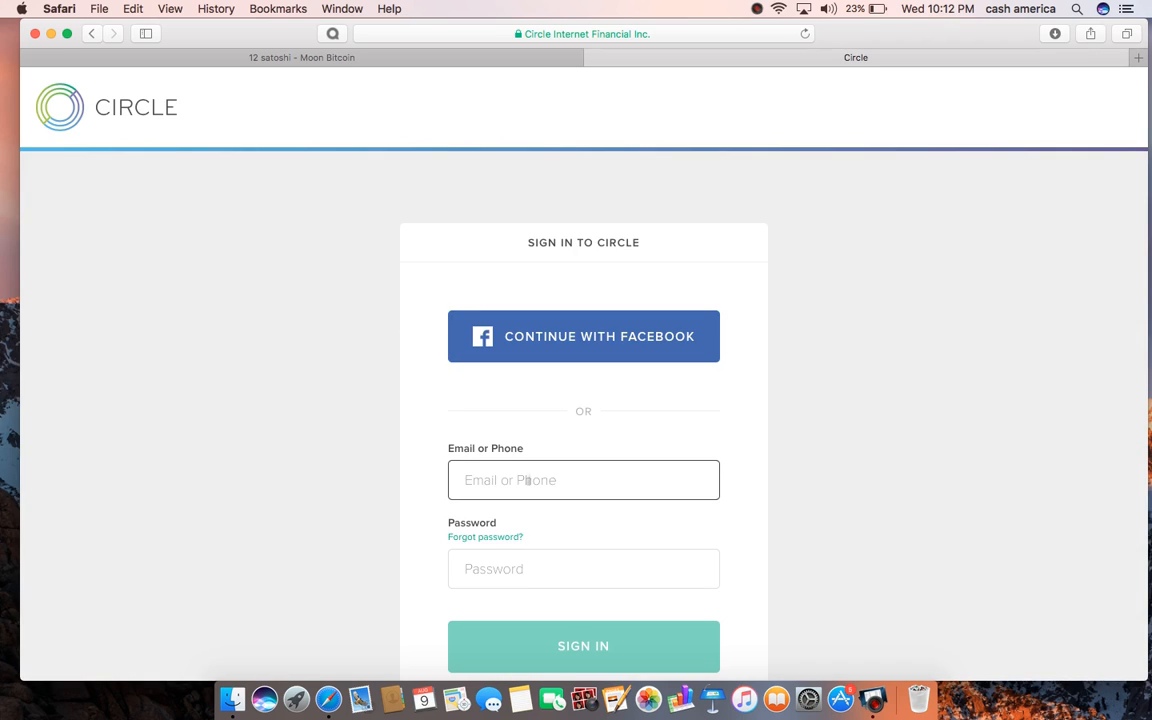
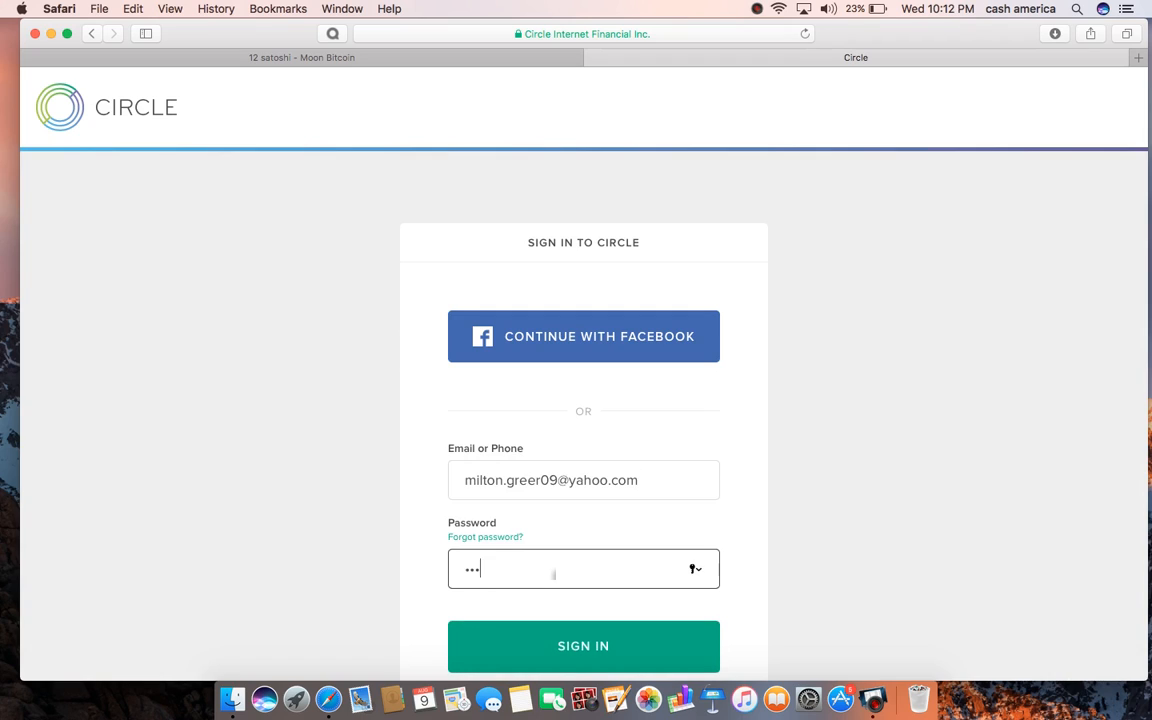
pyautogui.click(584, 646)
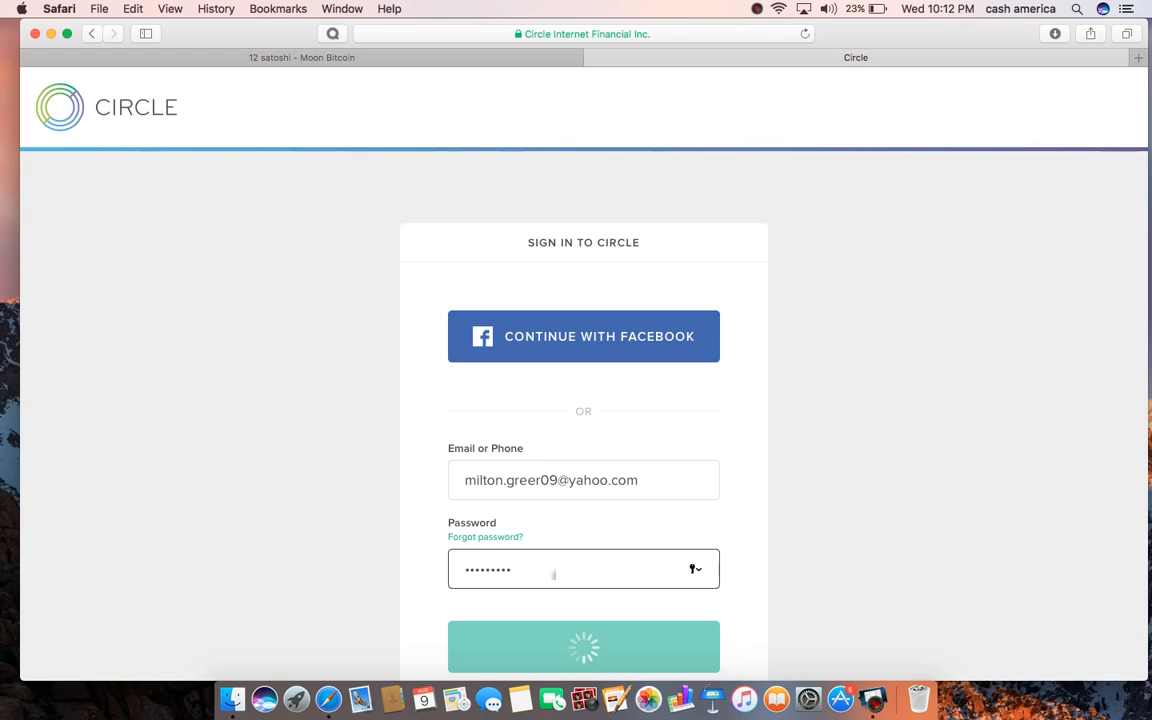
pyautogui.click(584, 646)
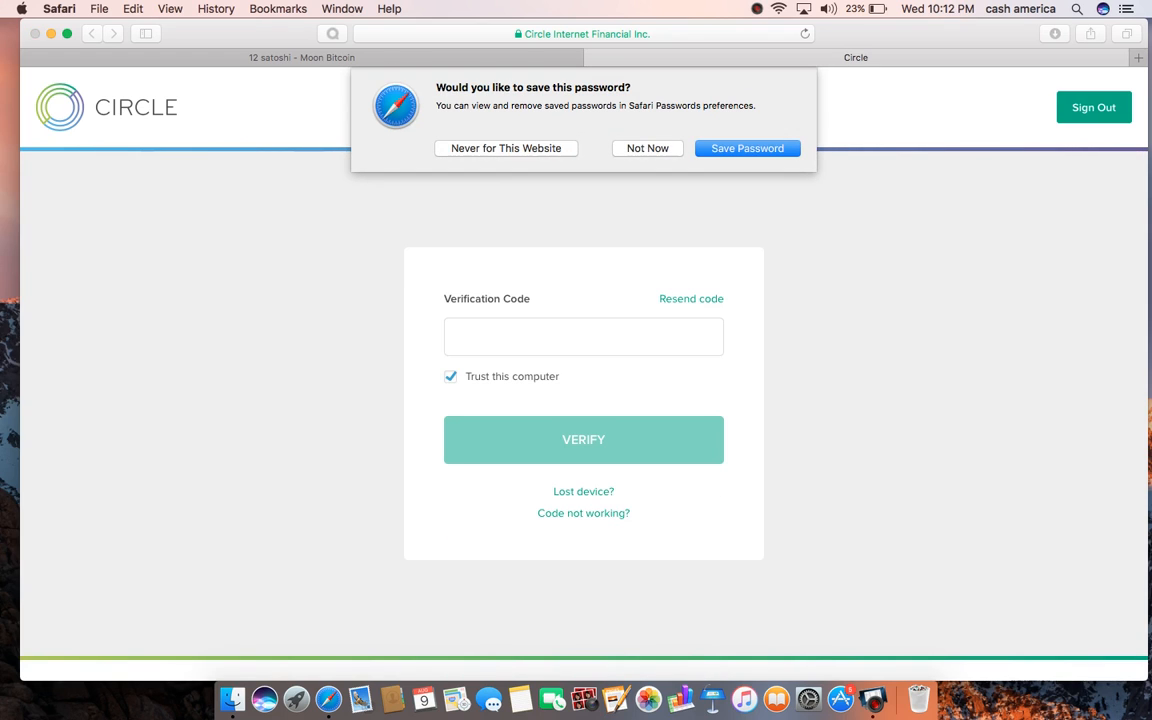
pyautogui.click(648, 148)
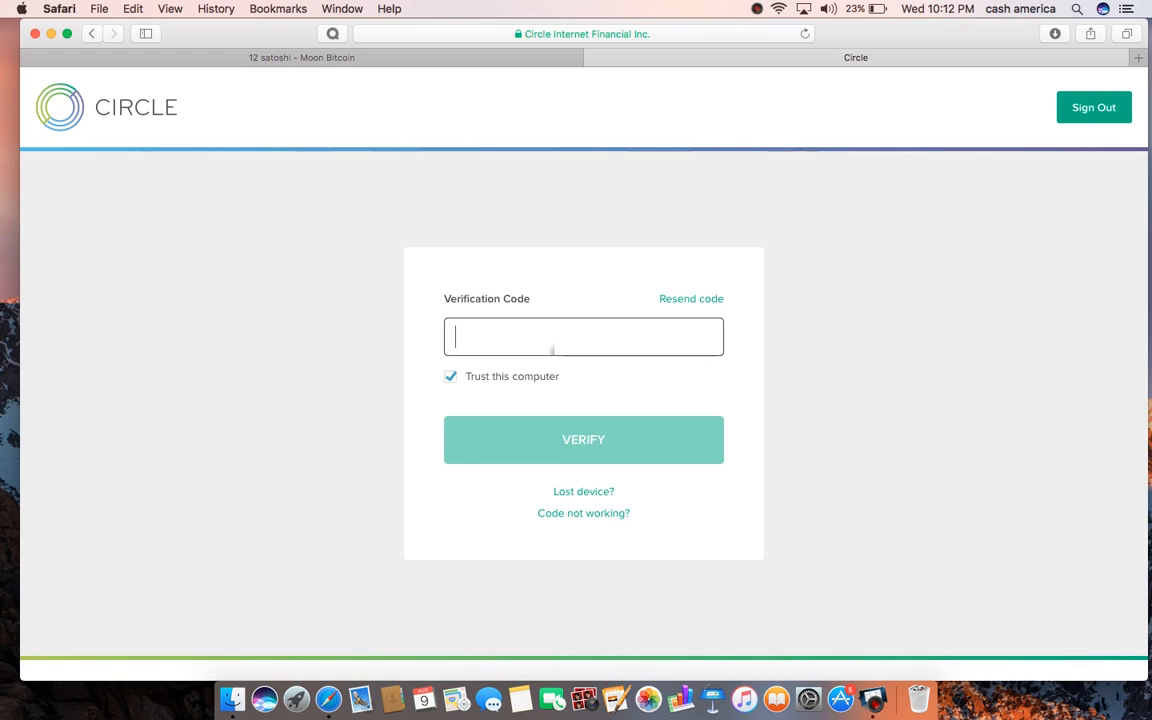